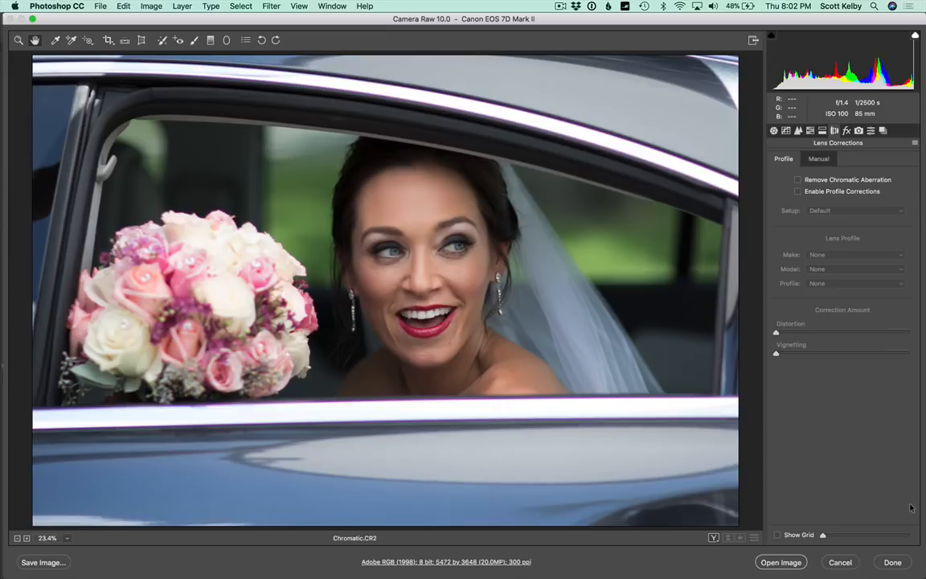
{"action": "mouse_move", "coordinate": [542, 172]}
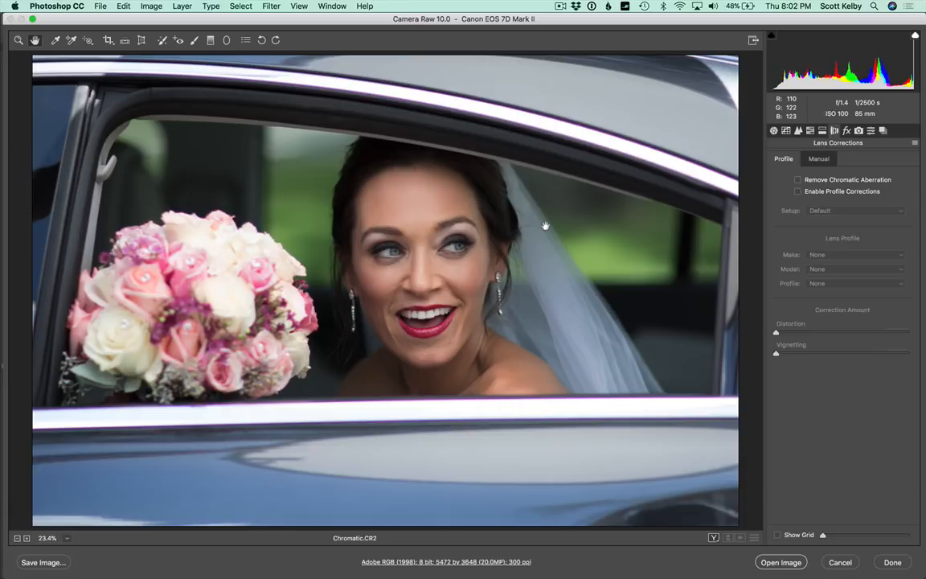
{"action": "mouse_move", "coordinate": [549, 206]}
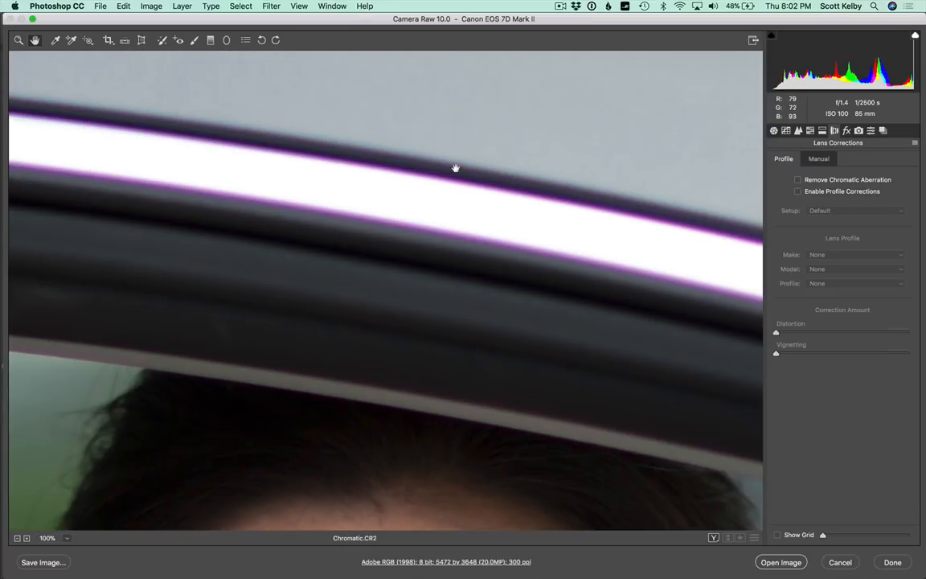
{"action": "mouse_move", "coordinate": [466, 169]}
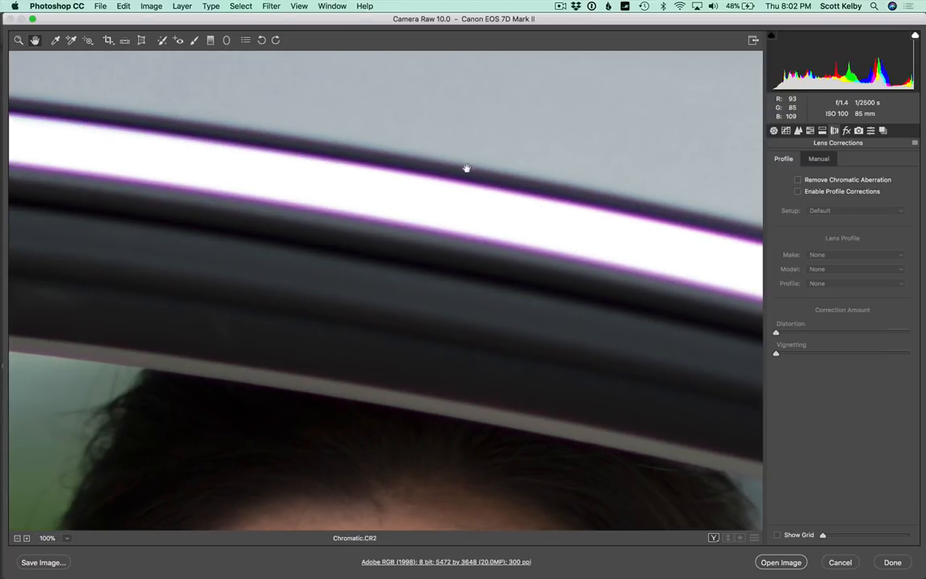
{"action": "mouse_move", "coordinate": [359, 256]}
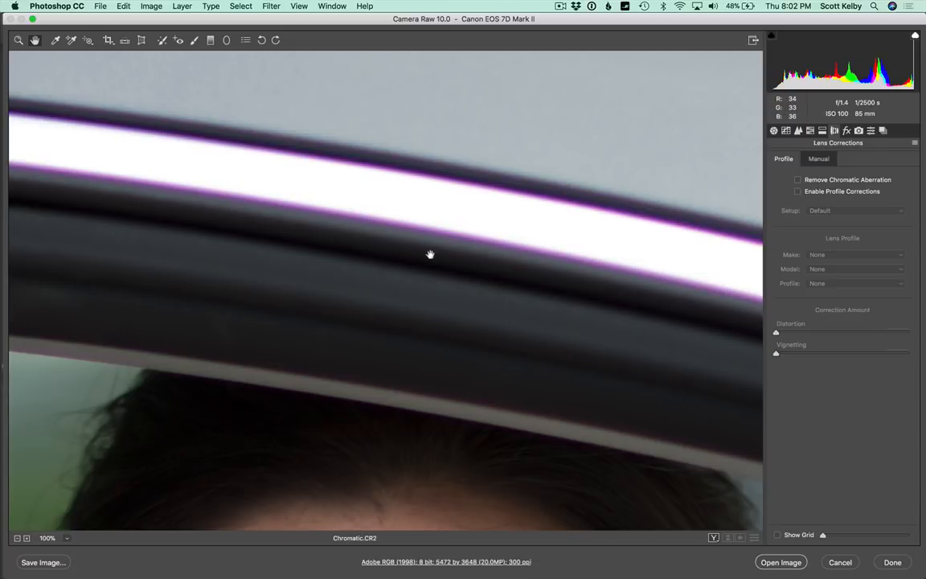
{"action": "mouse_move", "coordinate": [377, 243]}
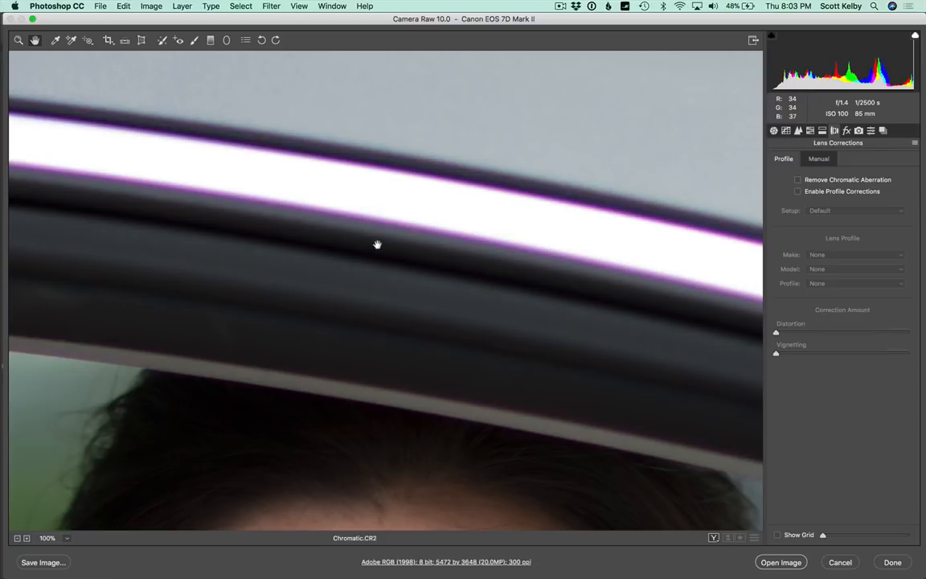
{"action": "mouse_move", "coordinate": [577, 226]}
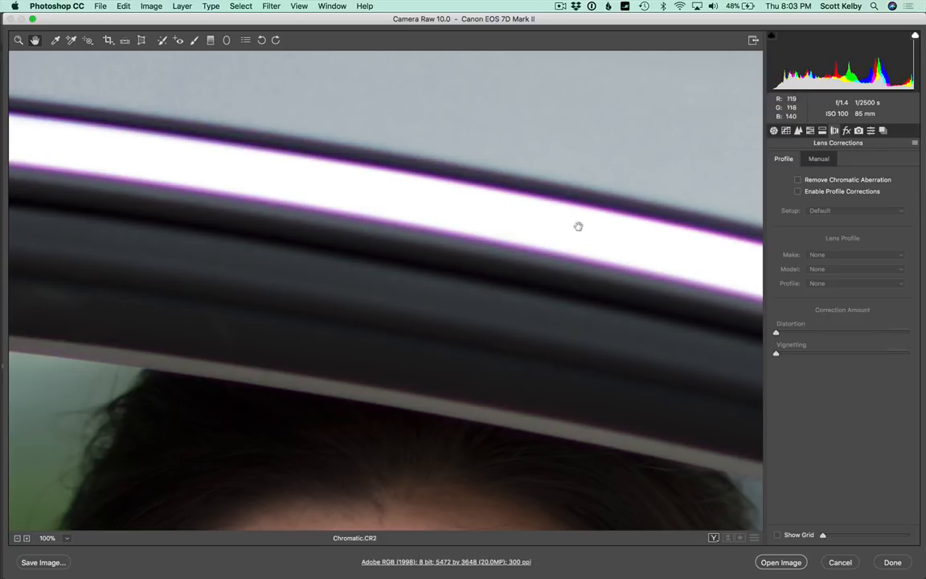
{"action": "mouse_move", "coordinate": [563, 236]}
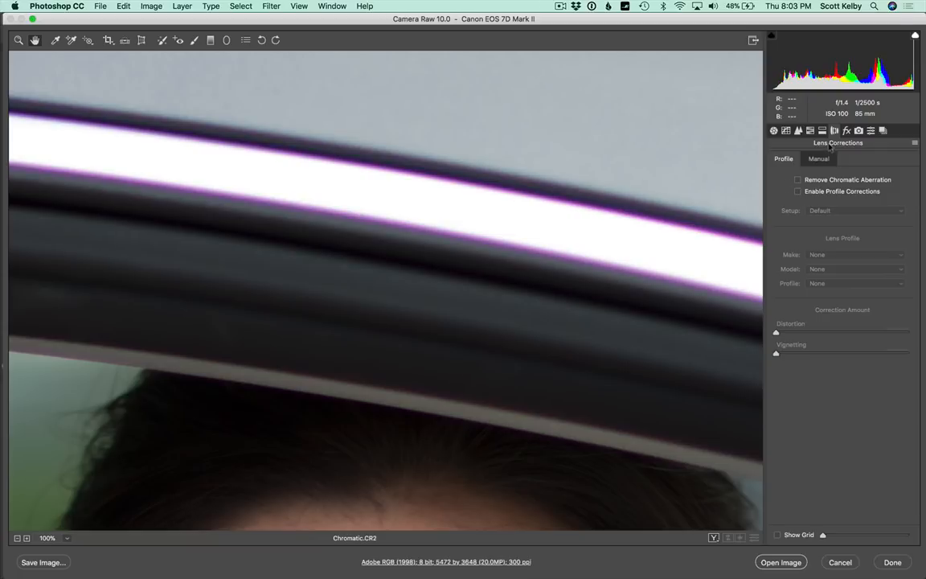
{"action": "mouse_move", "coordinate": [853, 148]}
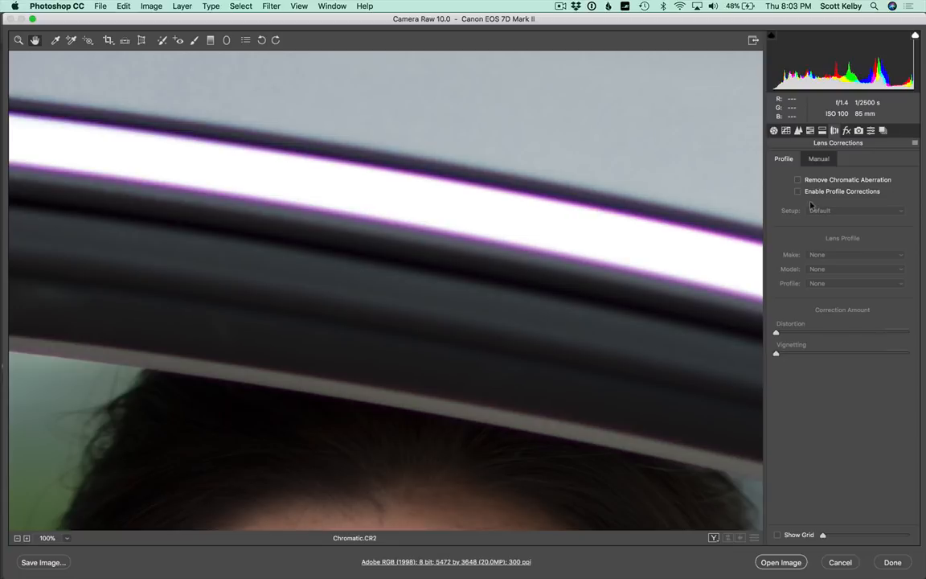
{"action": "mouse_move", "coordinate": [812, 206]}
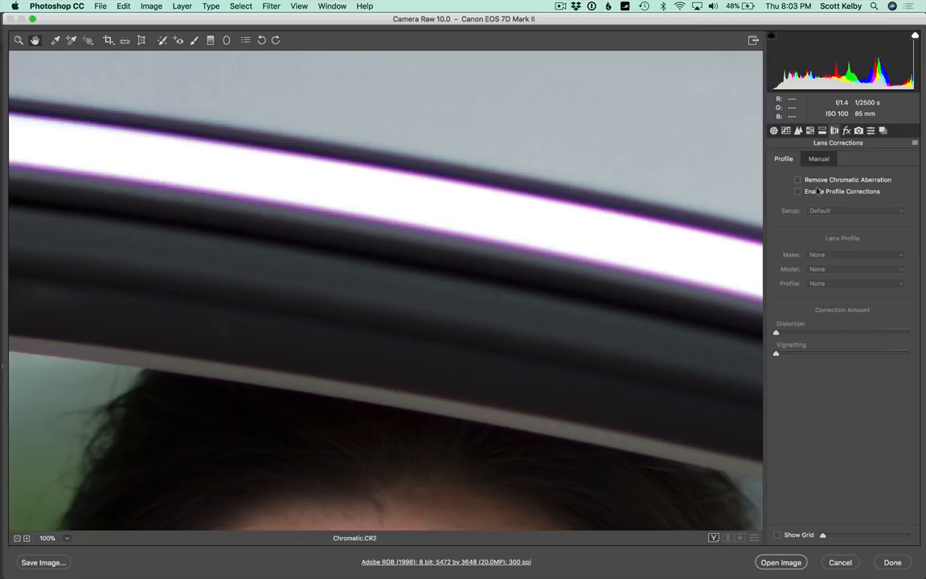
Step: Enable Remove Chromatic Aberration in the Lens Corrections Profile settings
{"action": "left_click", "coordinate": [798, 180]}
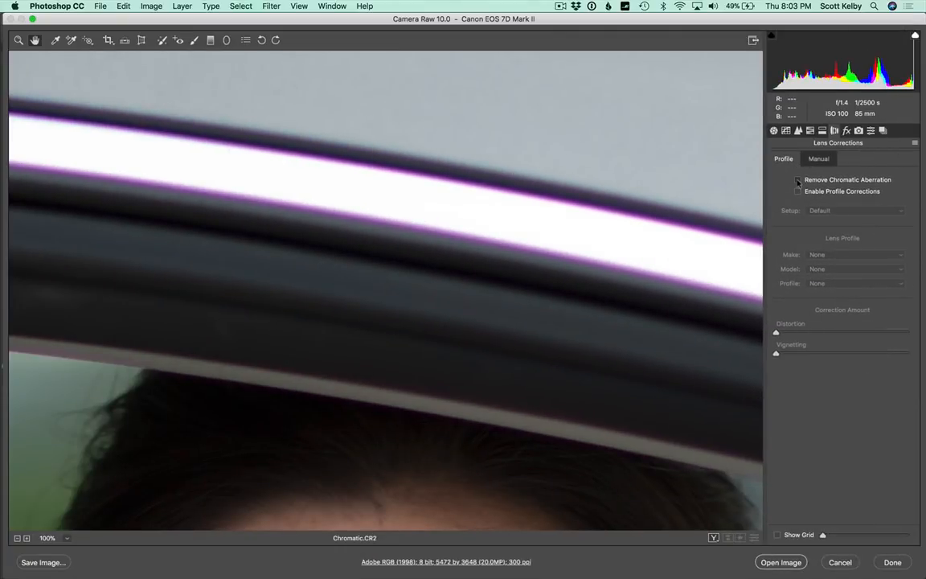
{"action": "left_click", "coordinate": [797, 180]}
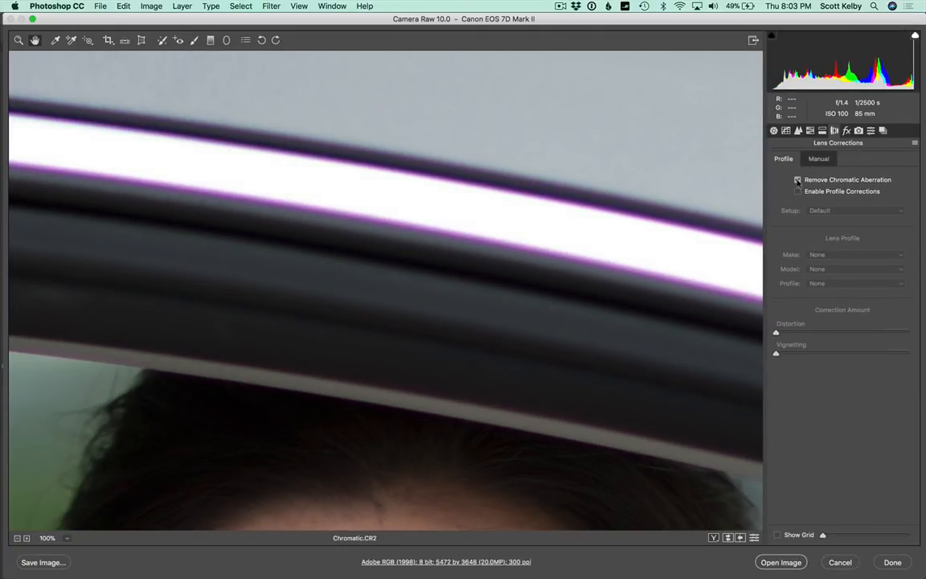
{"action": "left_click", "coordinate": [798, 180]}
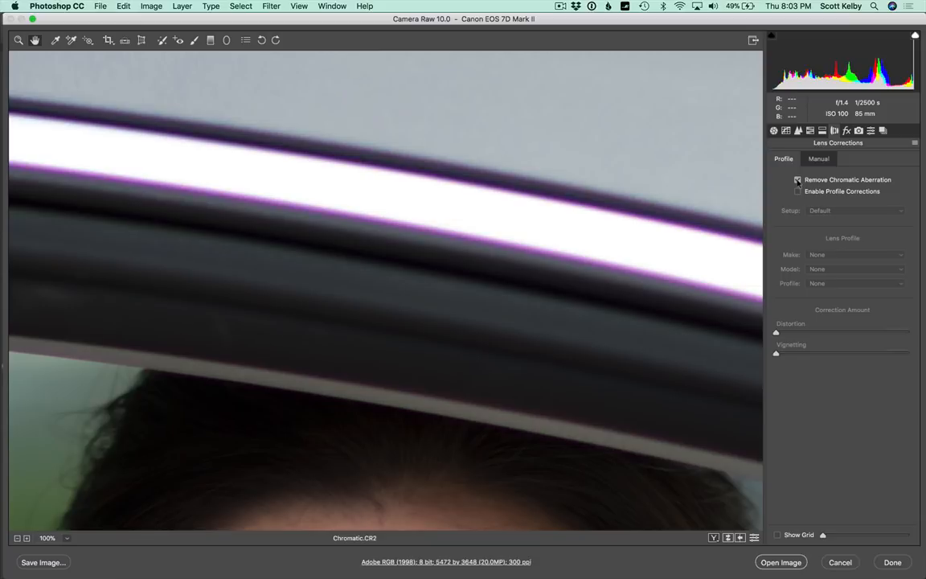
{"action": "left_click", "coordinate": [817, 158]}
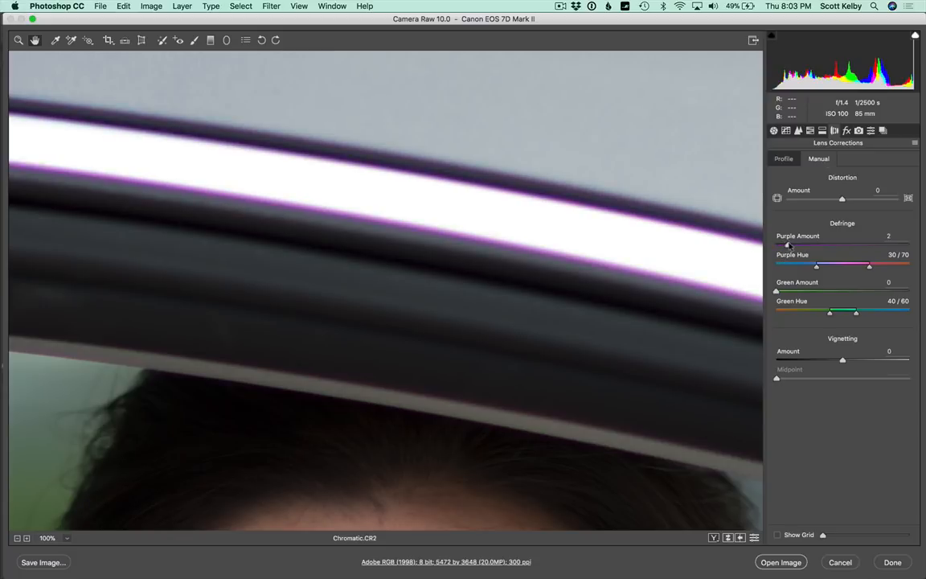
Step: Set the Manual Defringe Purple Amount slider to 10
{"action": "left_click_drag", "start_coordinate": [788, 244], "coordinate": [814, 244]}
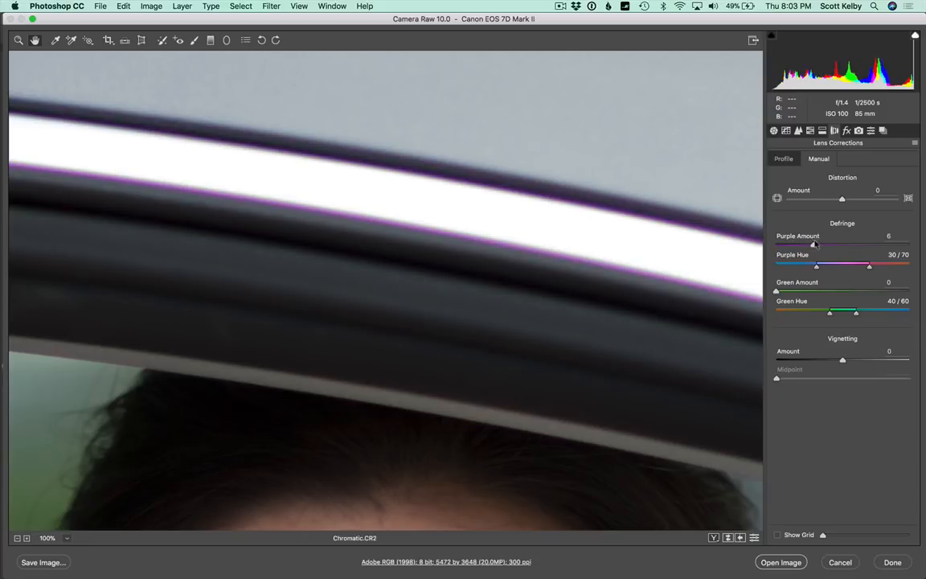
{"action": "left_click_drag", "start_coordinate": [814, 243], "coordinate": [843, 243]}
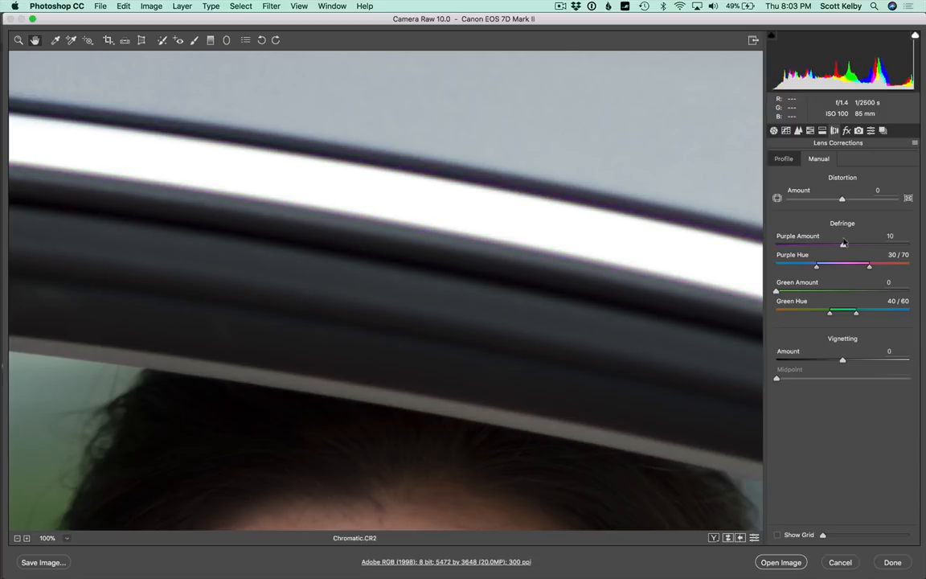
{"action": "double_click", "coordinate": [890, 235]}
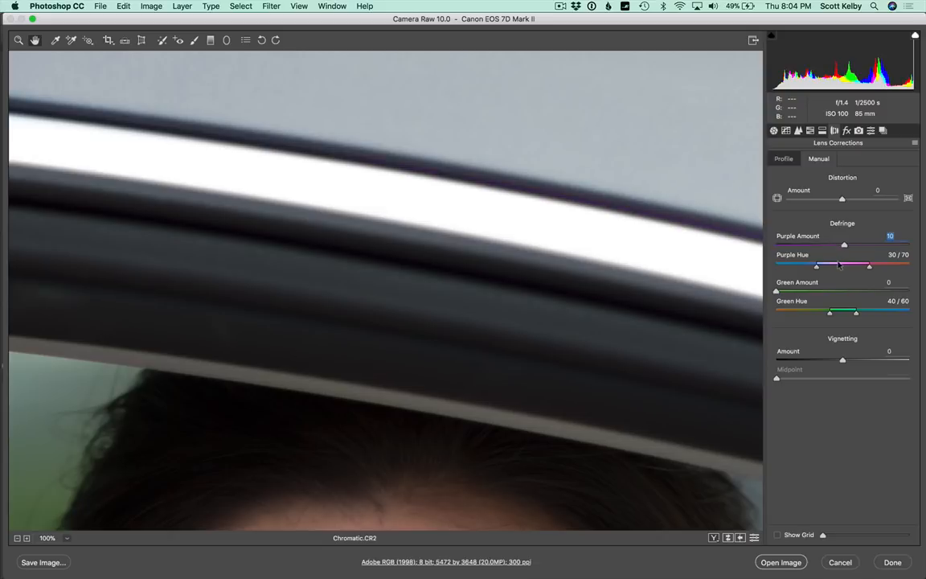
Step: Widen the Defringe Purple Hue slider range to 28 / 72
{"action": "left_click_drag", "start_coordinate": [815, 266], "coordinate": [802, 265]}
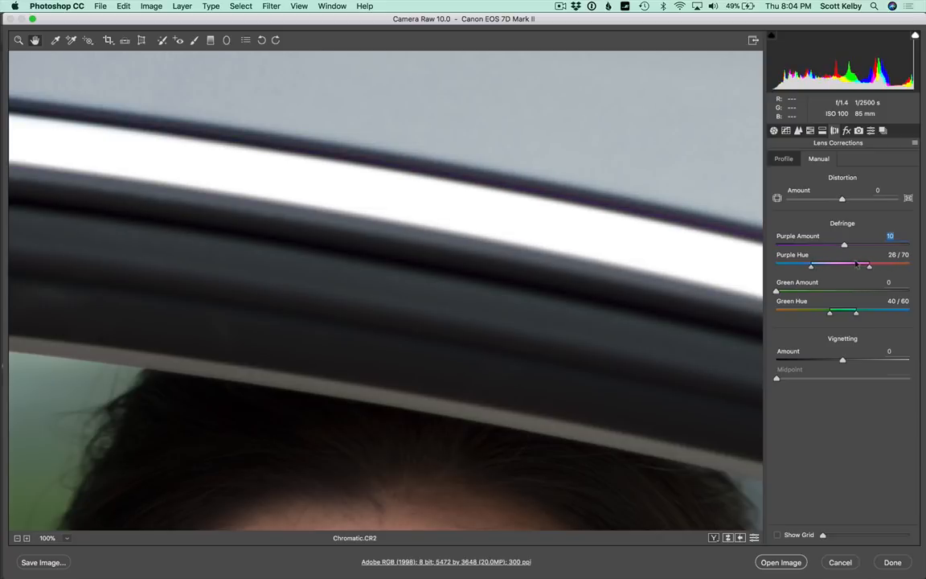
{"action": "left_click_drag", "start_coordinate": [868, 265], "coordinate": [872, 266]}
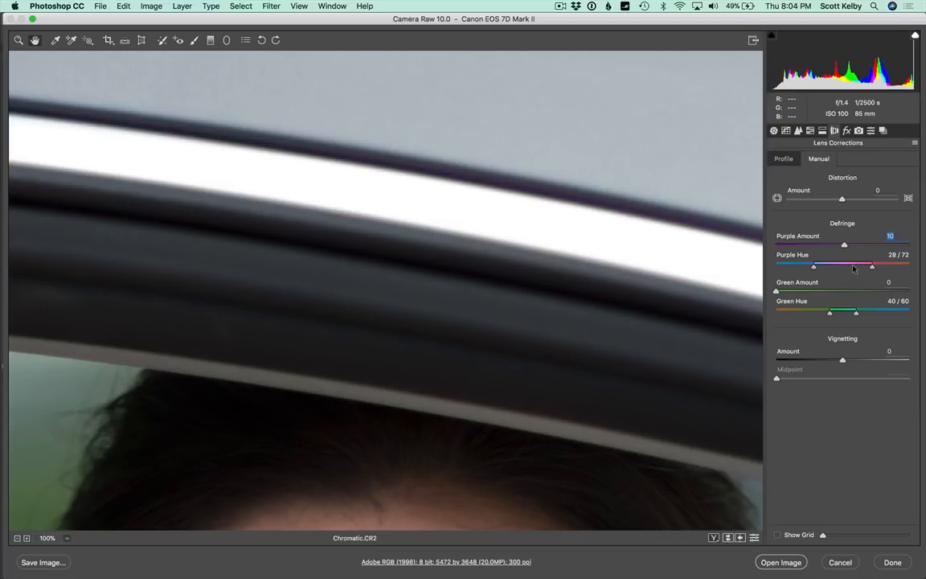
{"action": "mouse_move", "coordinate": [795, 311]}
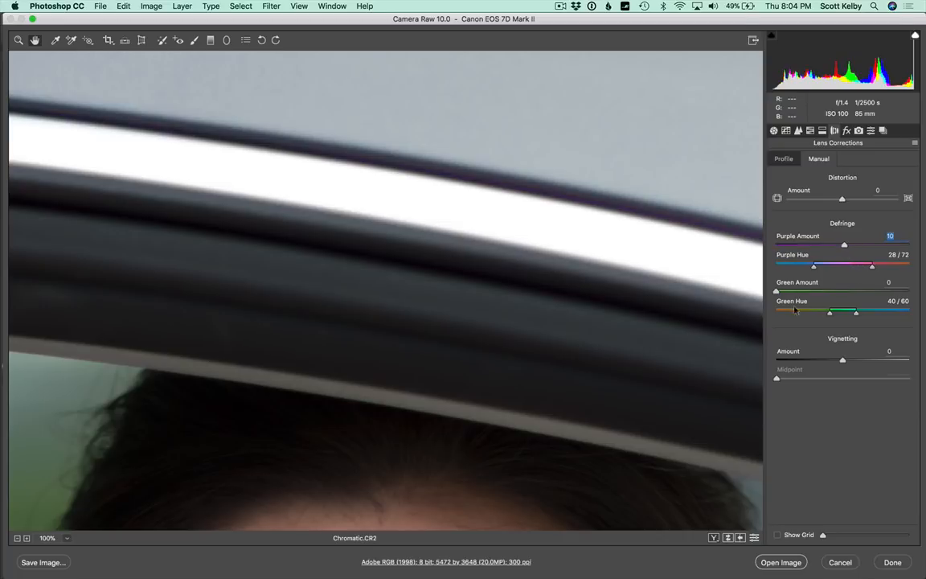